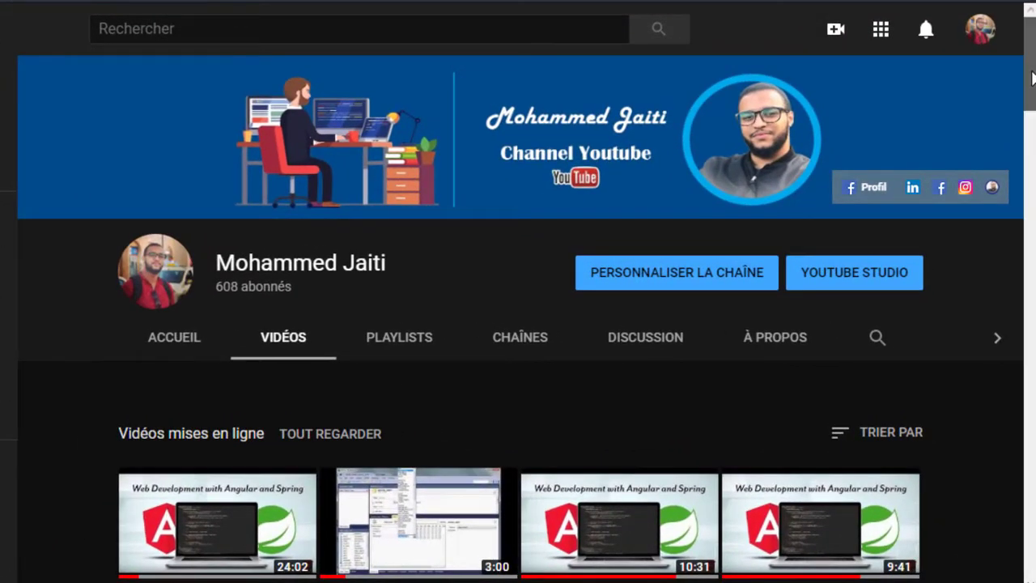
Scroll down through the channel's Videos grid and back up toward the tab bar.
scroll(down, 3)
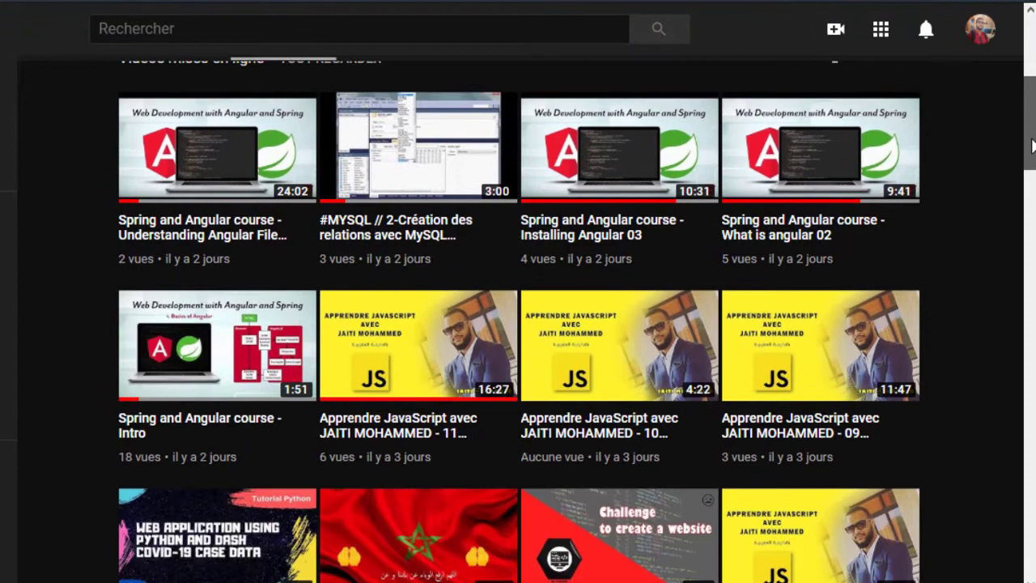
scroll(down, 3)
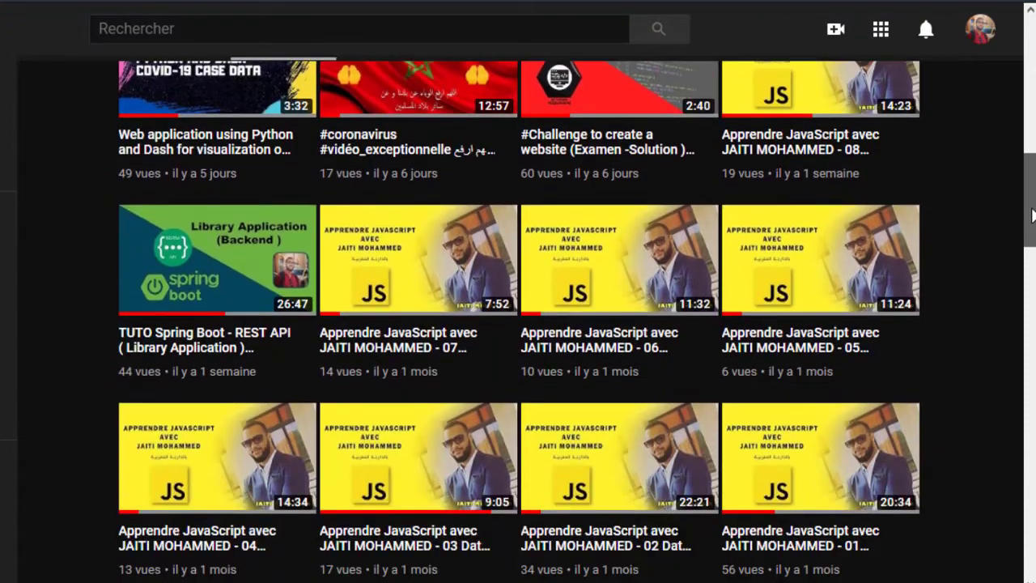
scroll(down, 3)
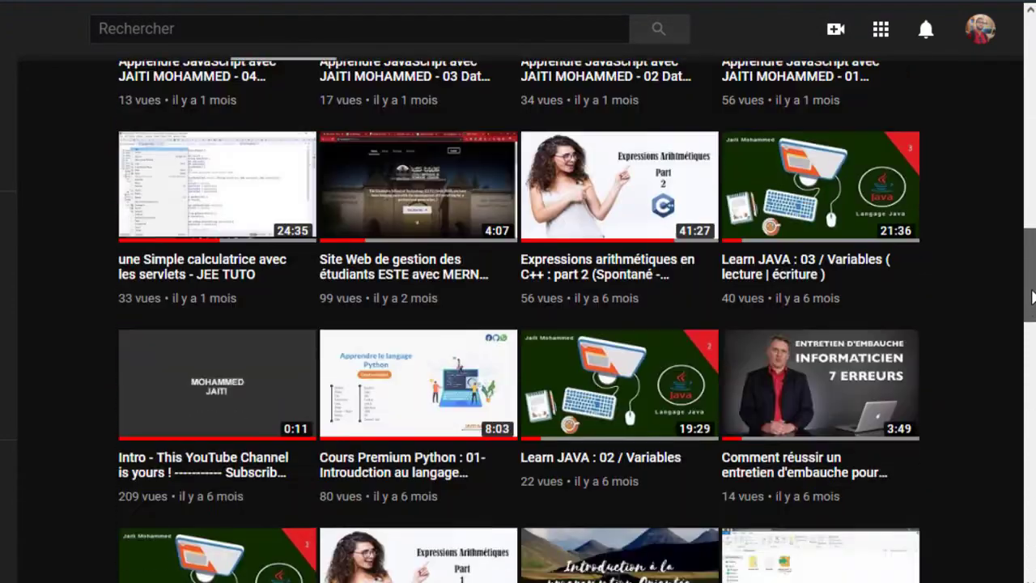
scroll(down, 3)
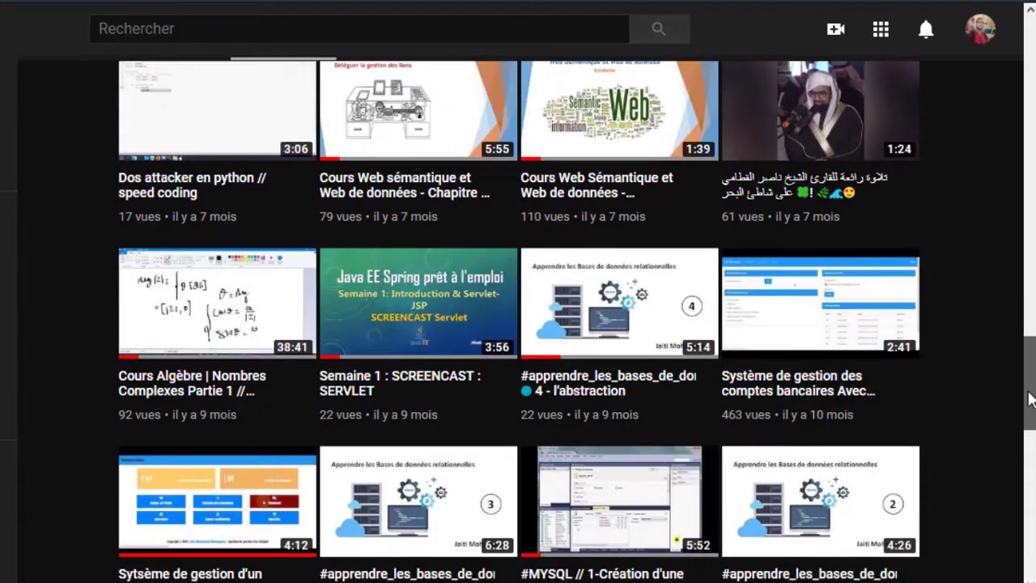
scroll(down, 3)
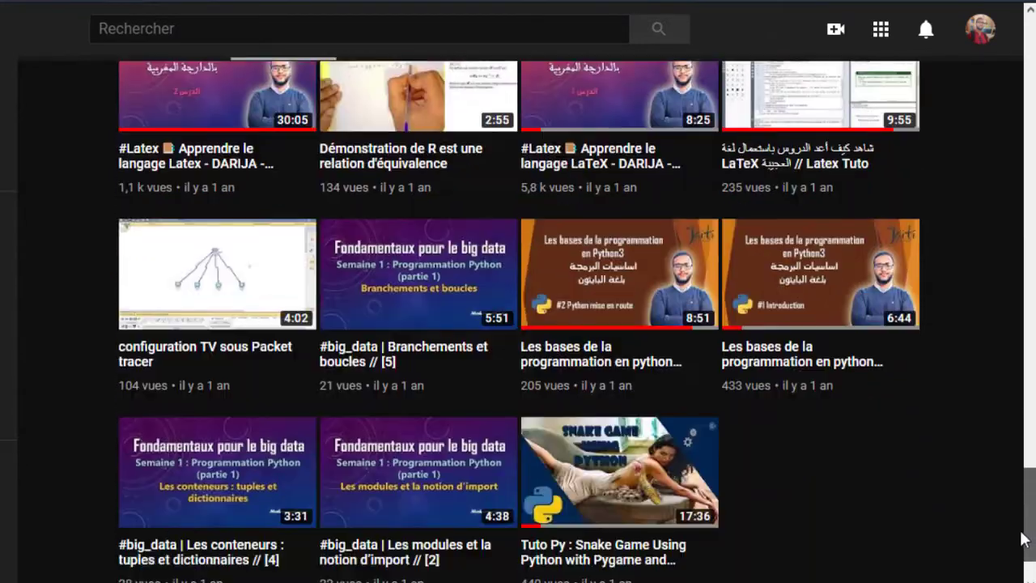
scroll(down, 3)
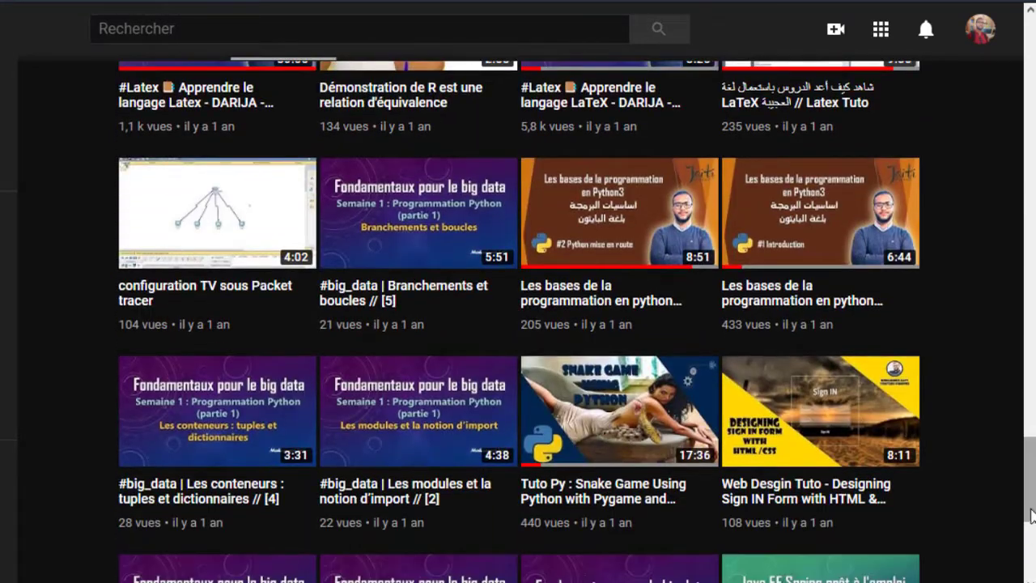
scroll(up, 3)
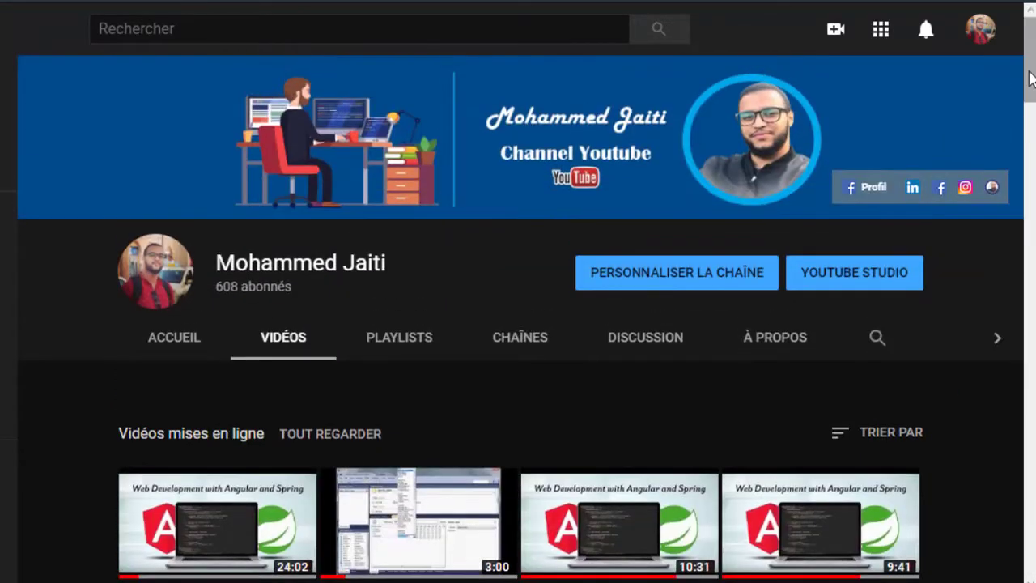
Switch to the channel's Playlists tab and scroll a little through the created playlists.
click(398, 337)
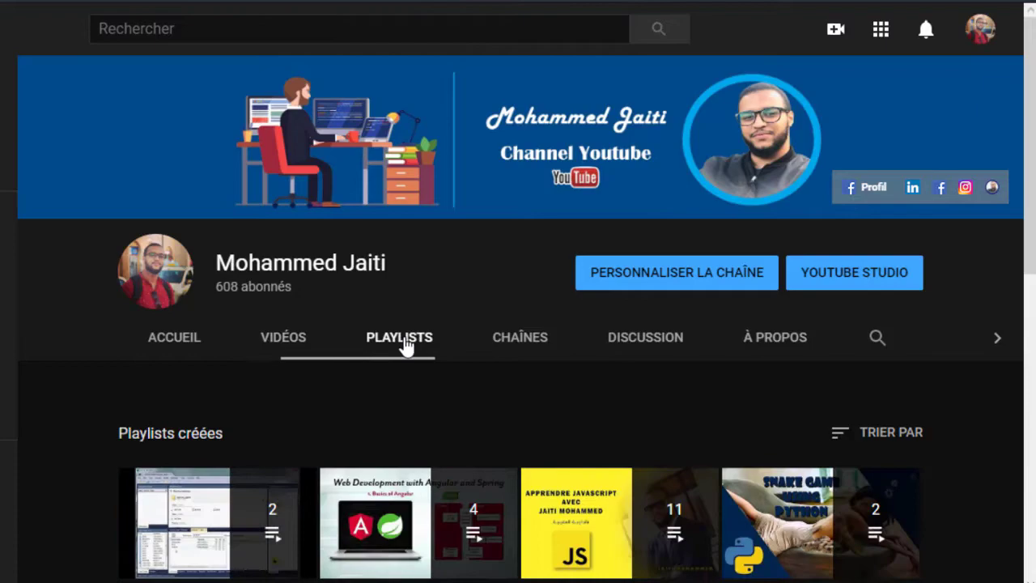
scroll(down, 3)
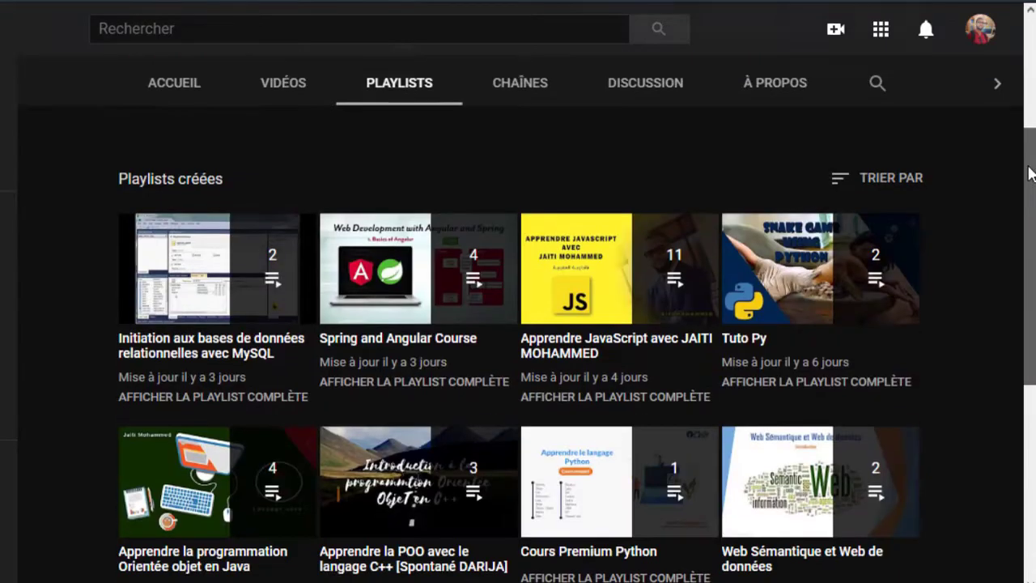
scroll(down, 3)
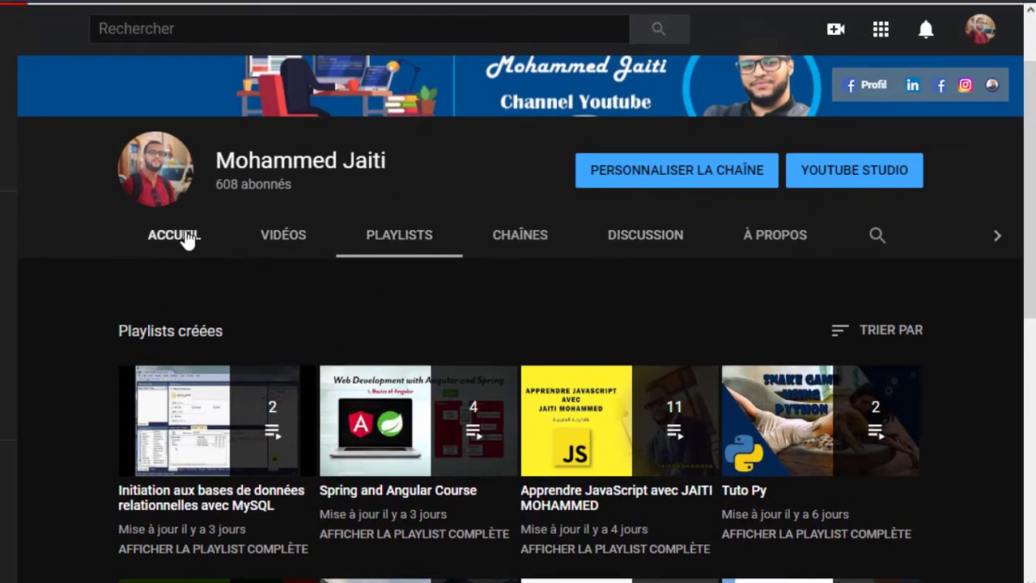
Go to the channel's Accueil page, scroll to Vidéos populaires and play the LaTeX DARIJA video.
click(175, 234)
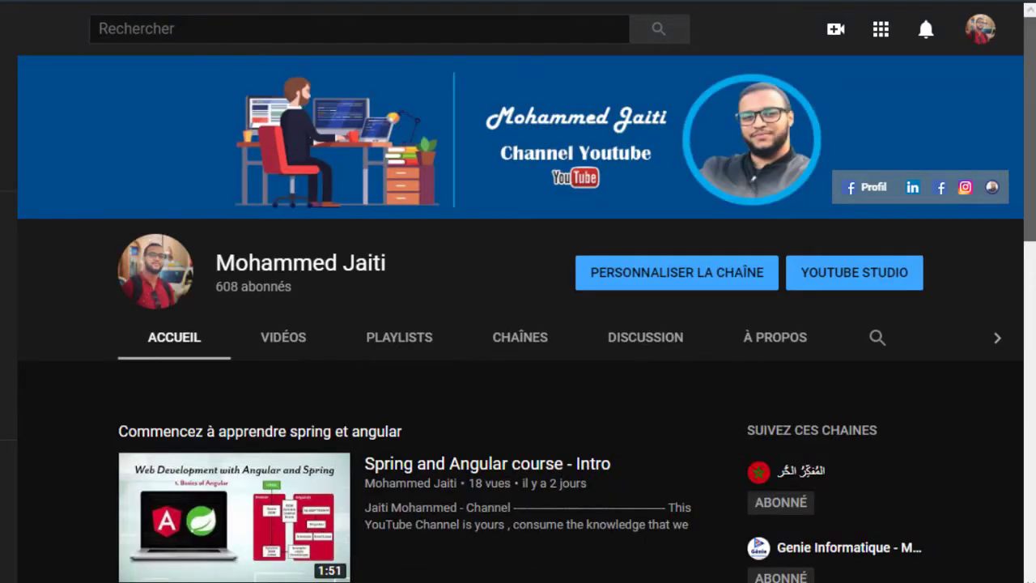
scroll(down, 3)
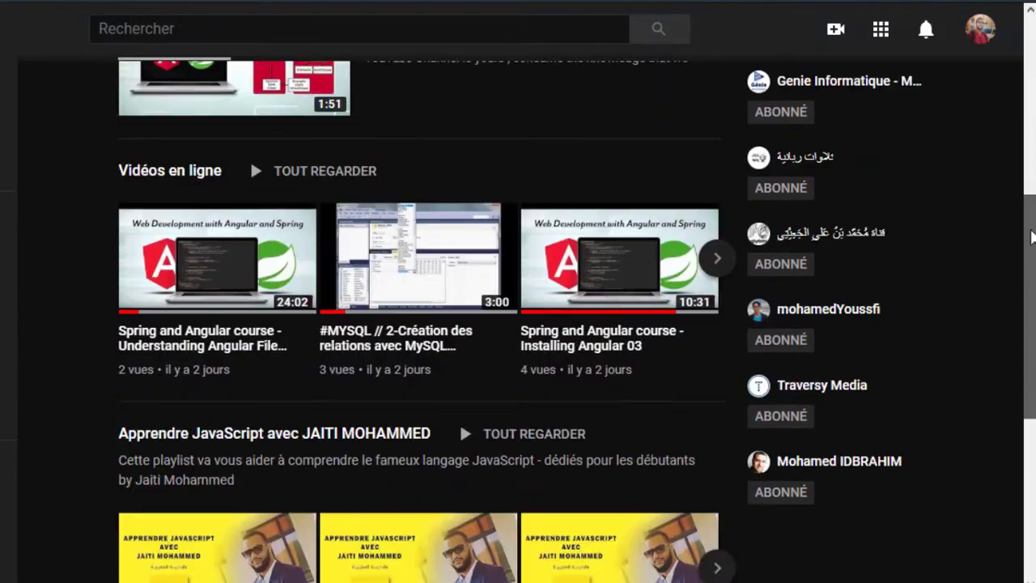
scroll(down, 3)
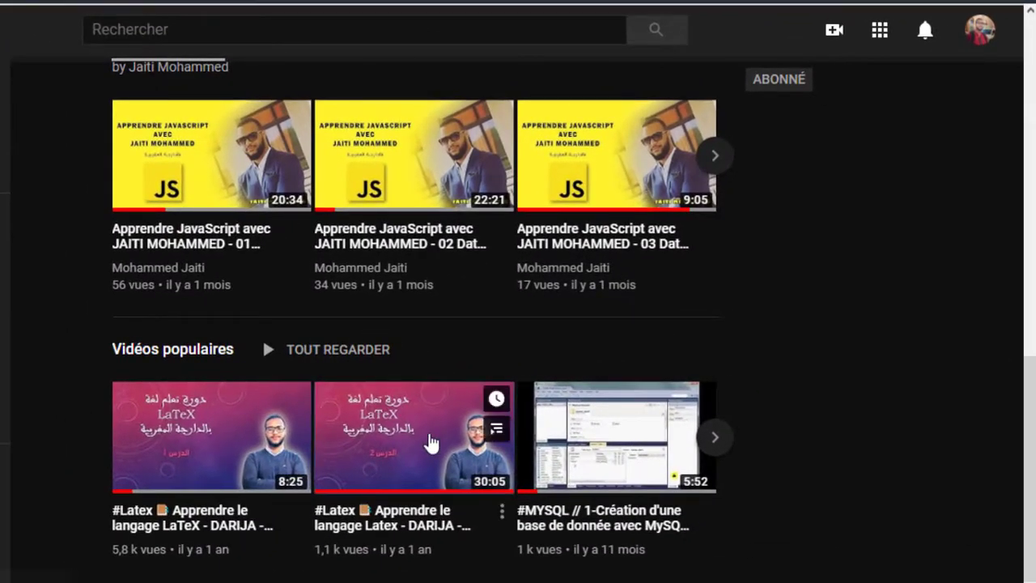
click(415, 436)
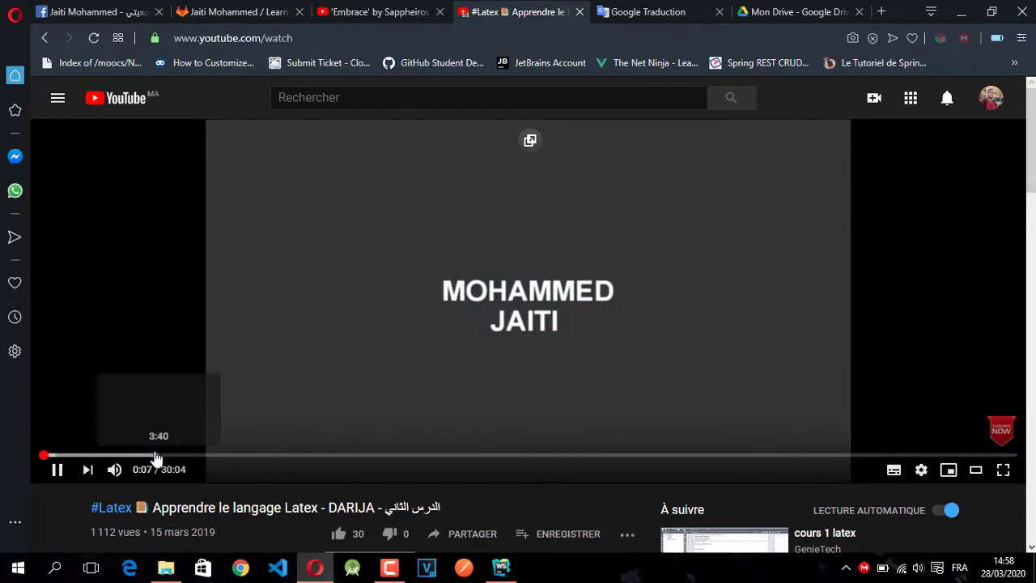
click(154, 456)
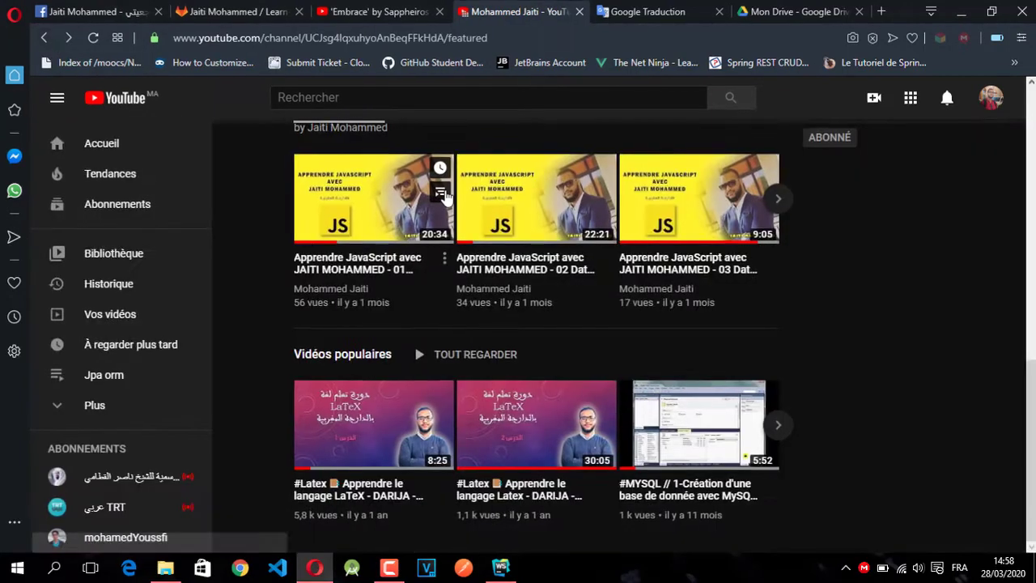
Scroll partway down through the channel's grid of uploaded videos.
scroll(down, 3)
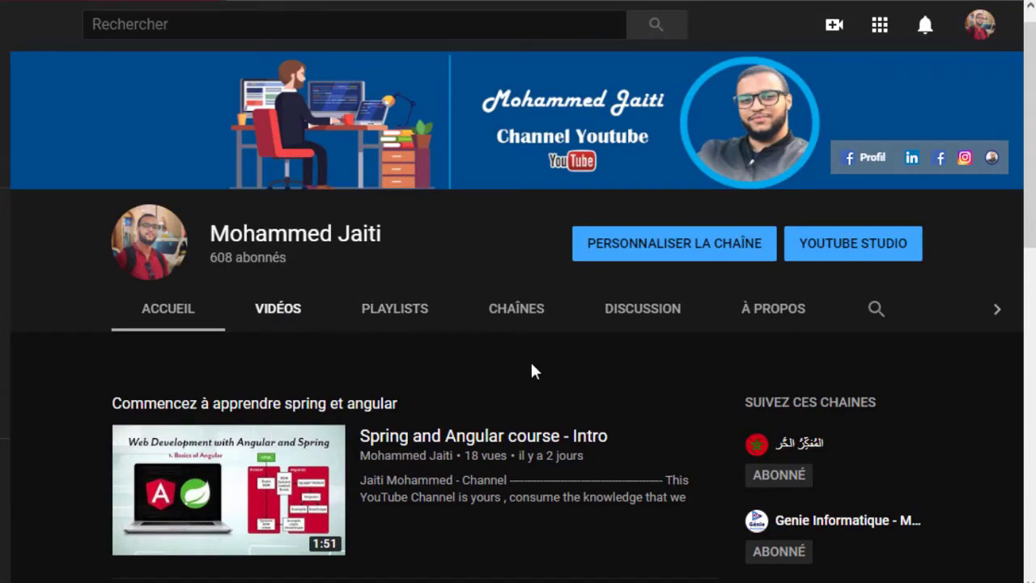
scroll(down, 3)
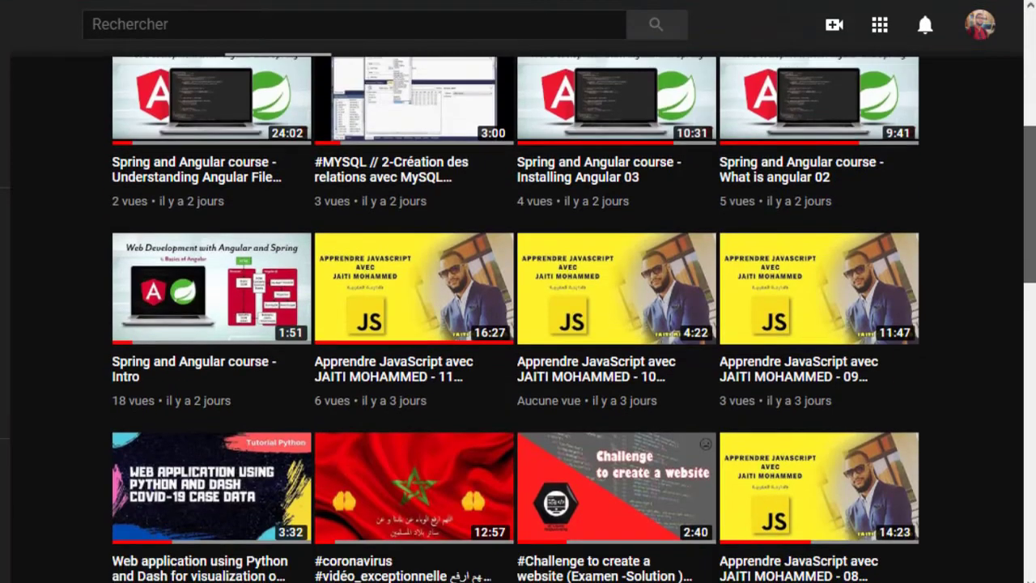